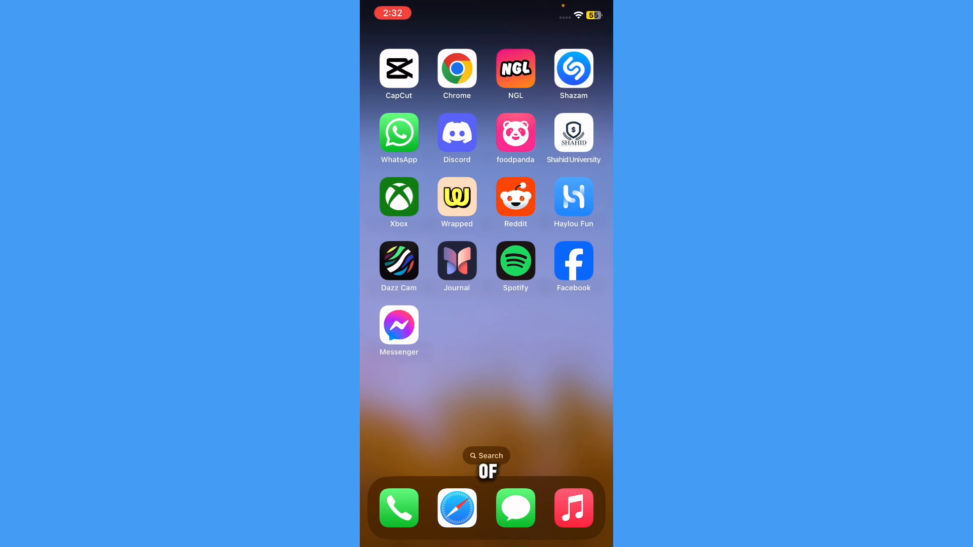
Step: Long-press the Messenger icon on the Home Screen to show its quick options
click(399, 325)
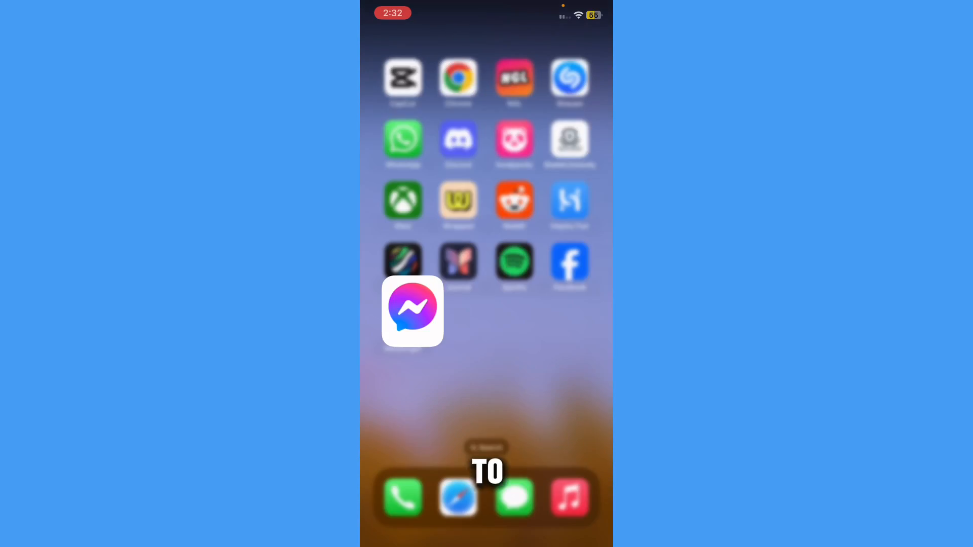
Step: Go to Settings > General and scroll until iPhone Storage is in view
click(412, 310)
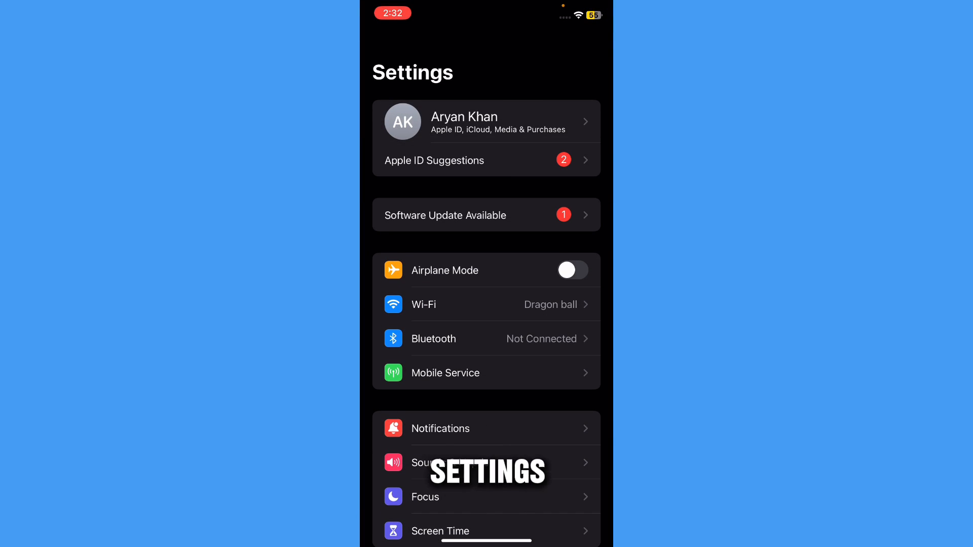
scroll(down, 3)
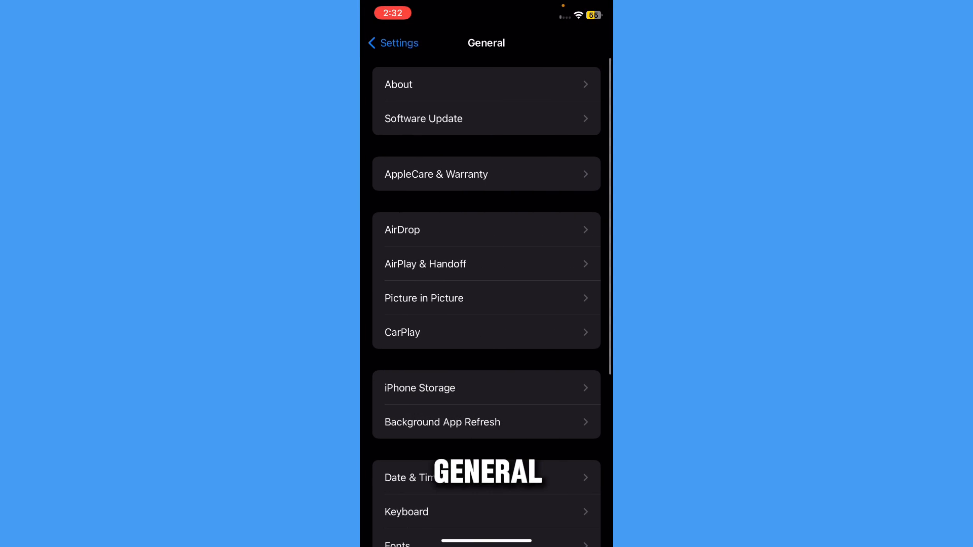
scroll(down, 3)
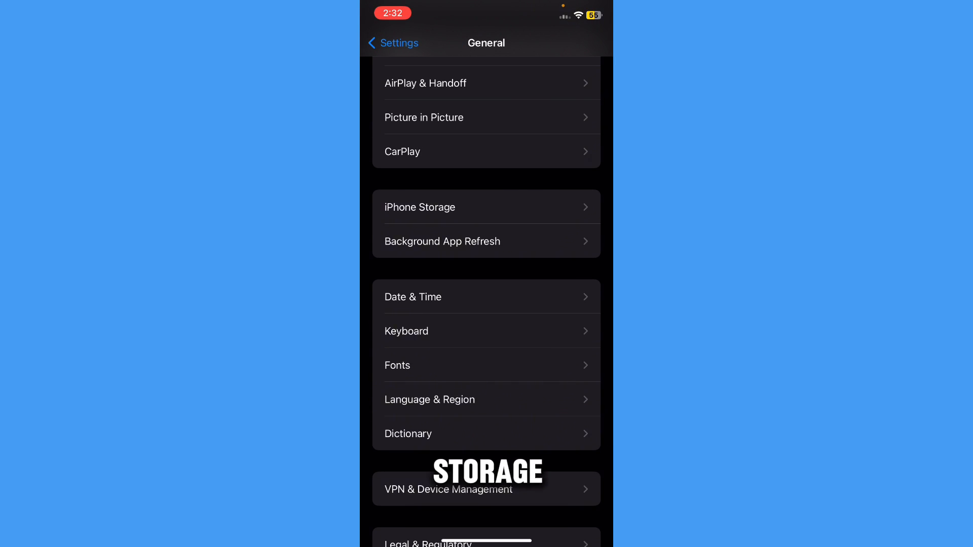
Step: Enter iPhone Storage and scroll the app list down to Messenger's storage details
click(486, 207)
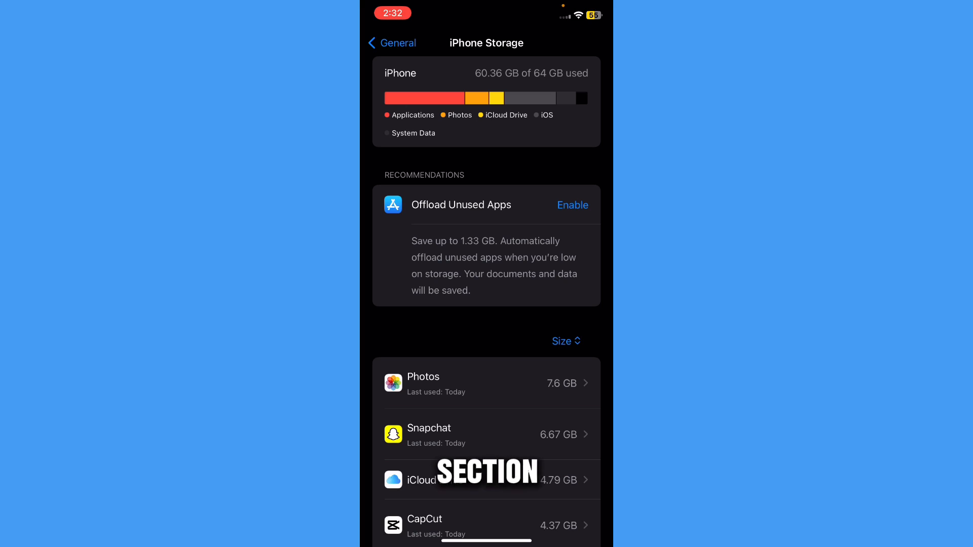
scroll(down, 3)
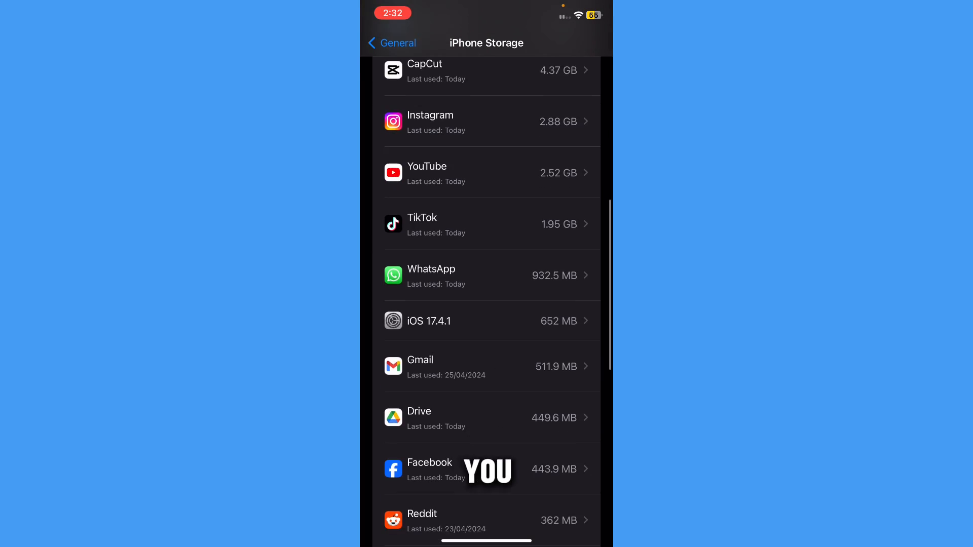
scroll(down, 3)
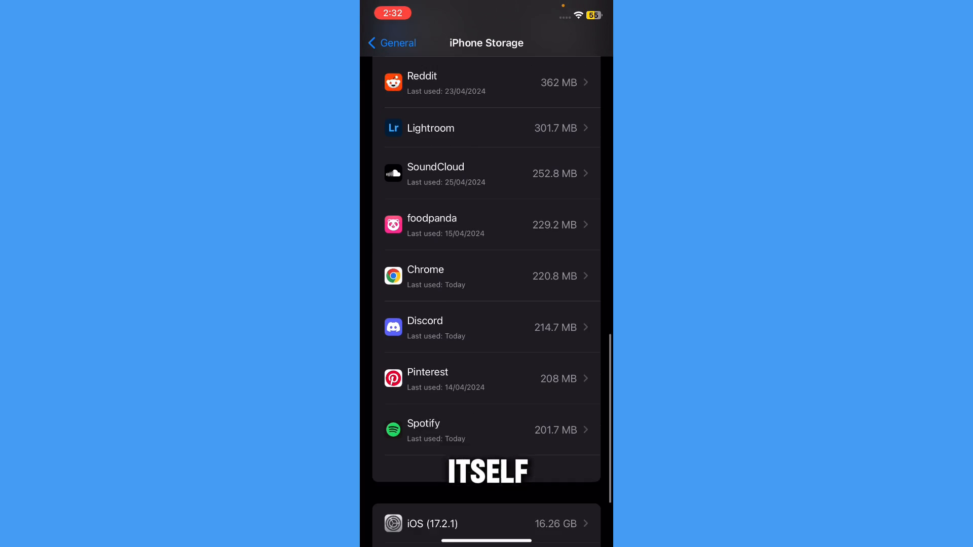
scroll(down, 3)
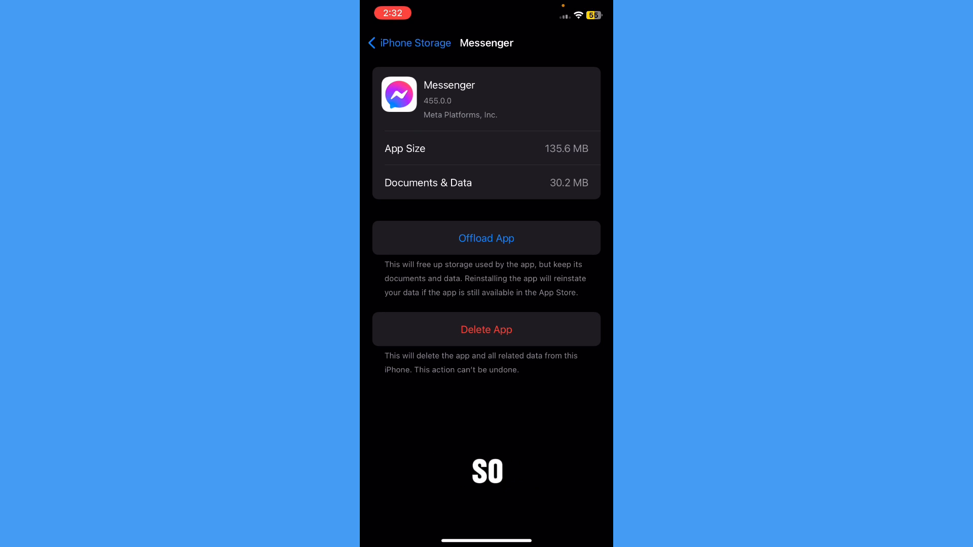
Step: Offload Messenger, confirming in the sheet, keeping its documents and data
click(485, 237)
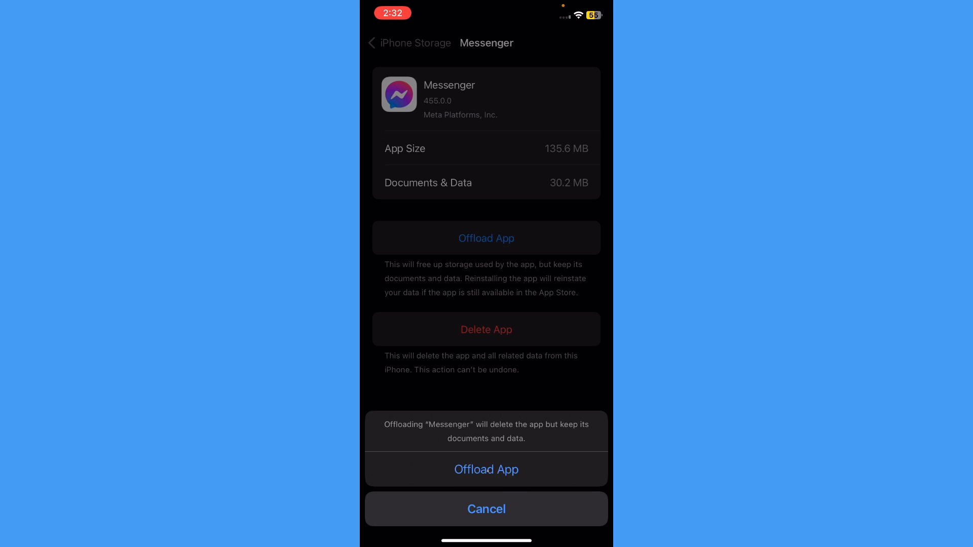
click(487, 469)
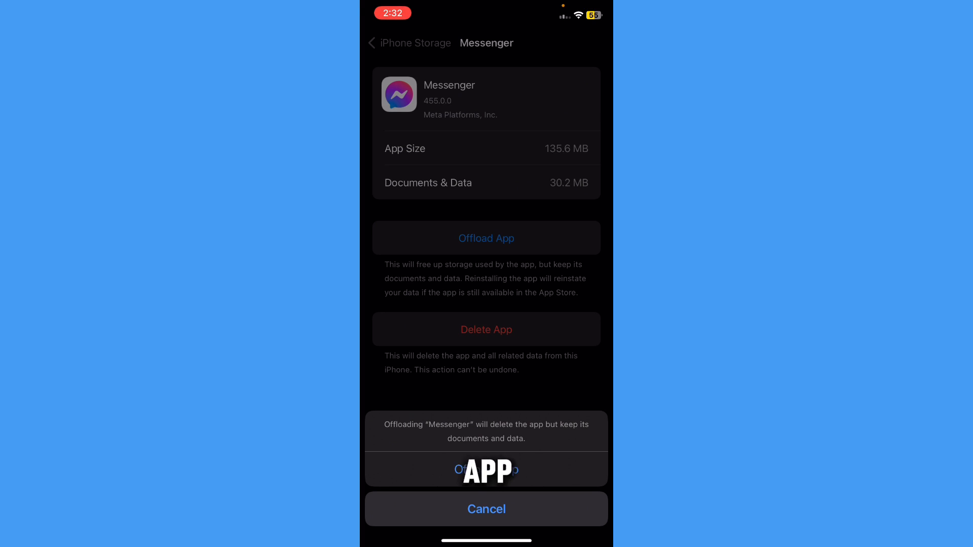
click(487, 509)
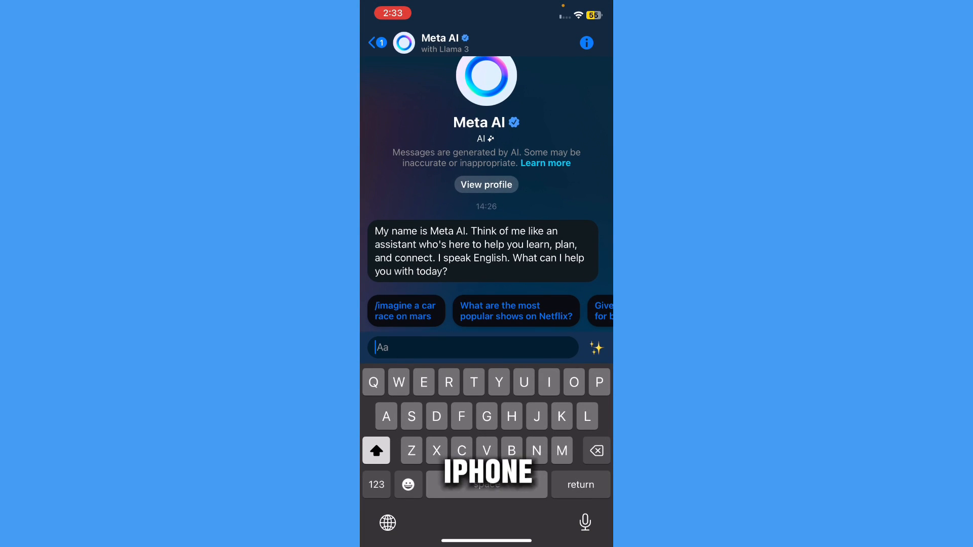
Step: Go back from the Meta AI chat to the Chats list, where Meta AI still appears
click(372, 42)
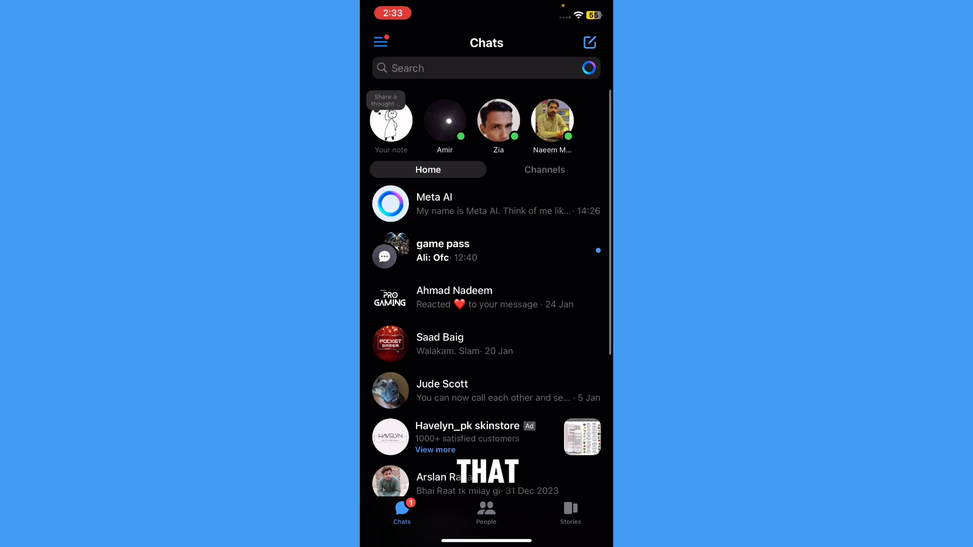